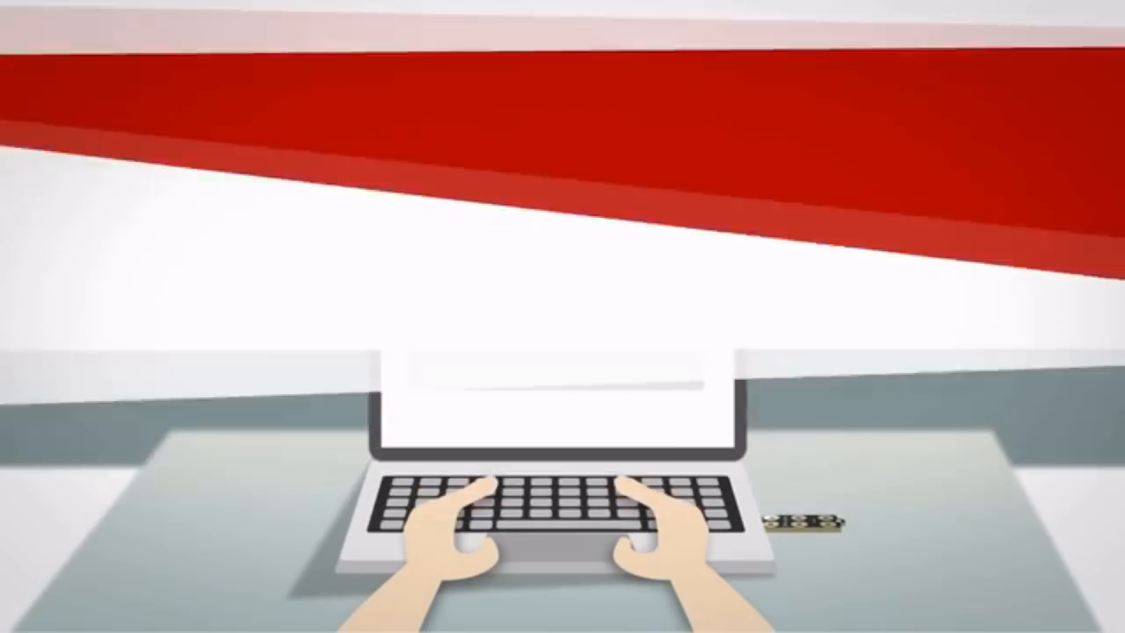
{"action": "type", "text": "Here is my secure message to en"}
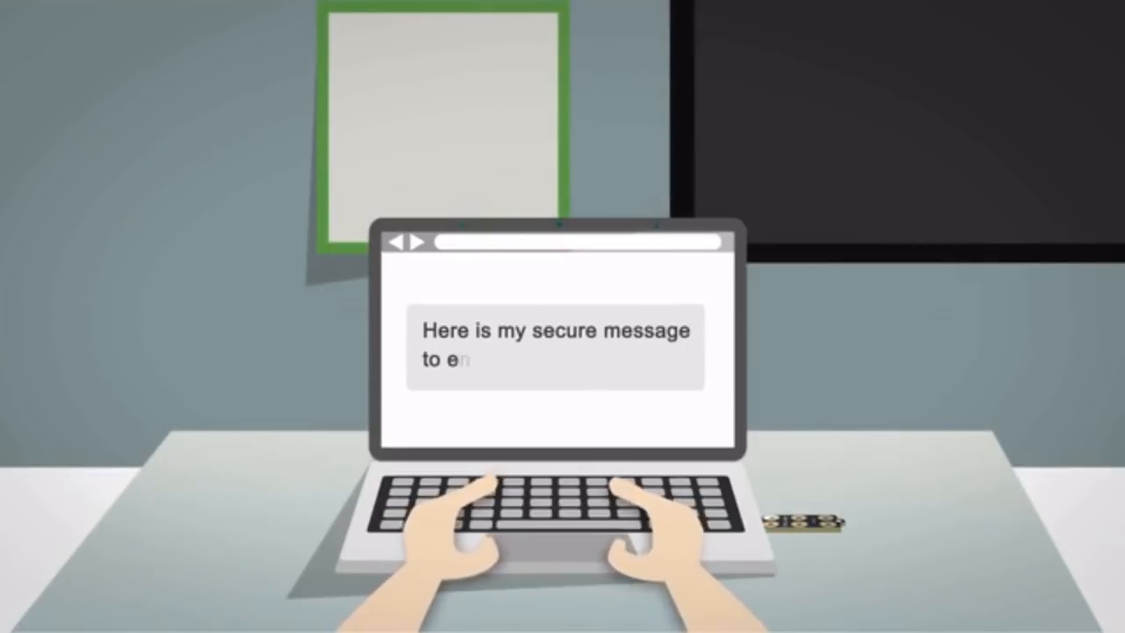
{"action": "type", "text": "ncrypt"}
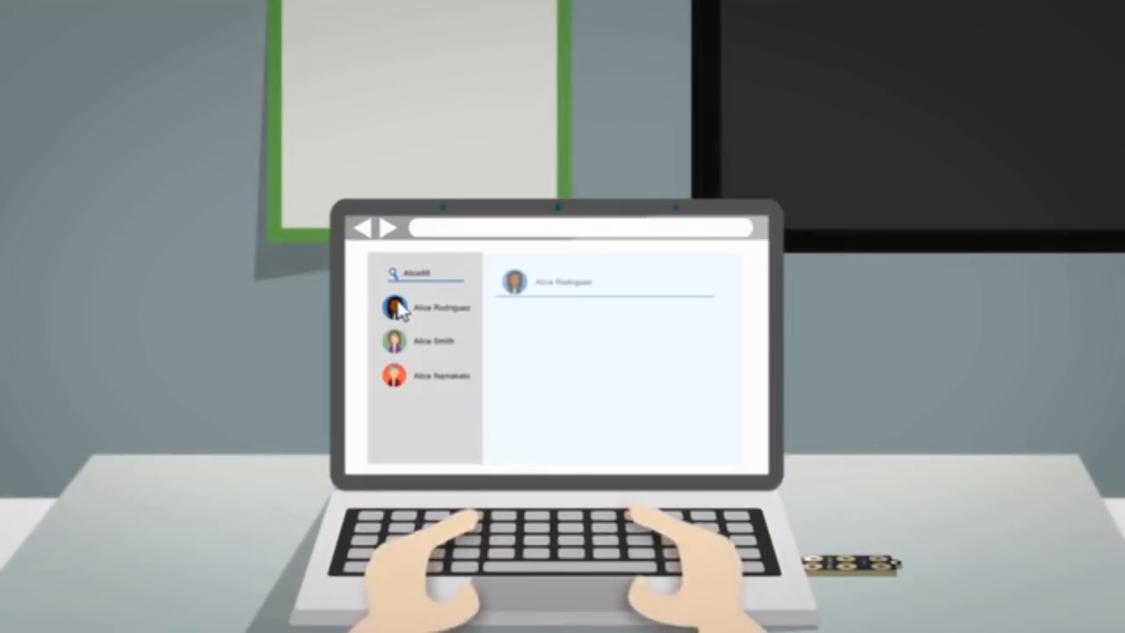
{"action": "type", "text": "Hi Alice,"}
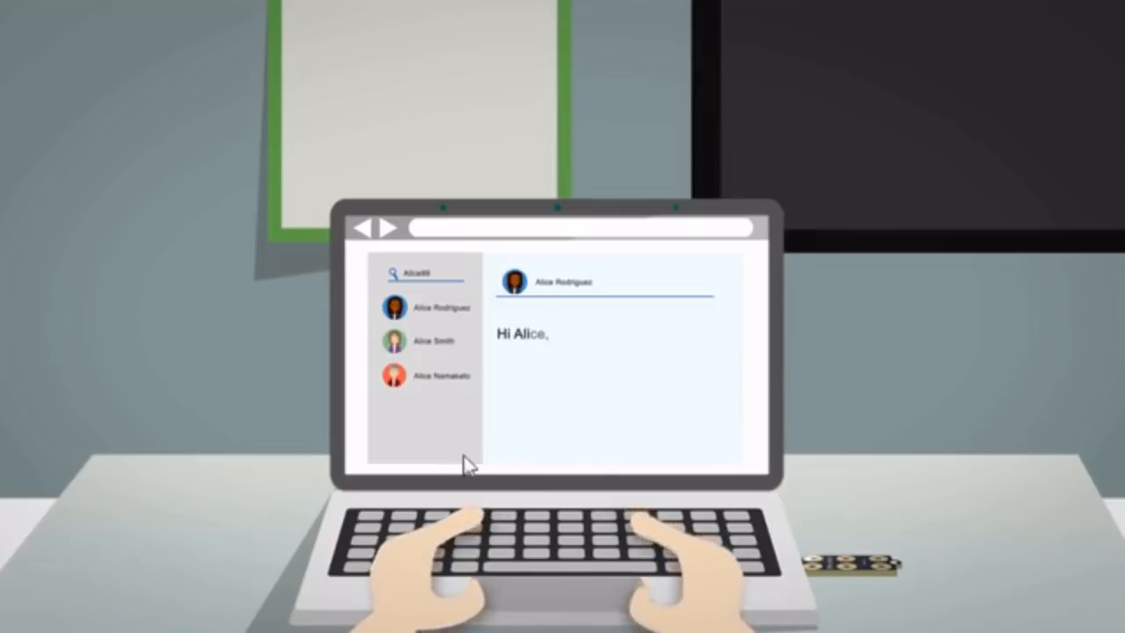
{"action": "type", "text": "Now we can send secure messages"}
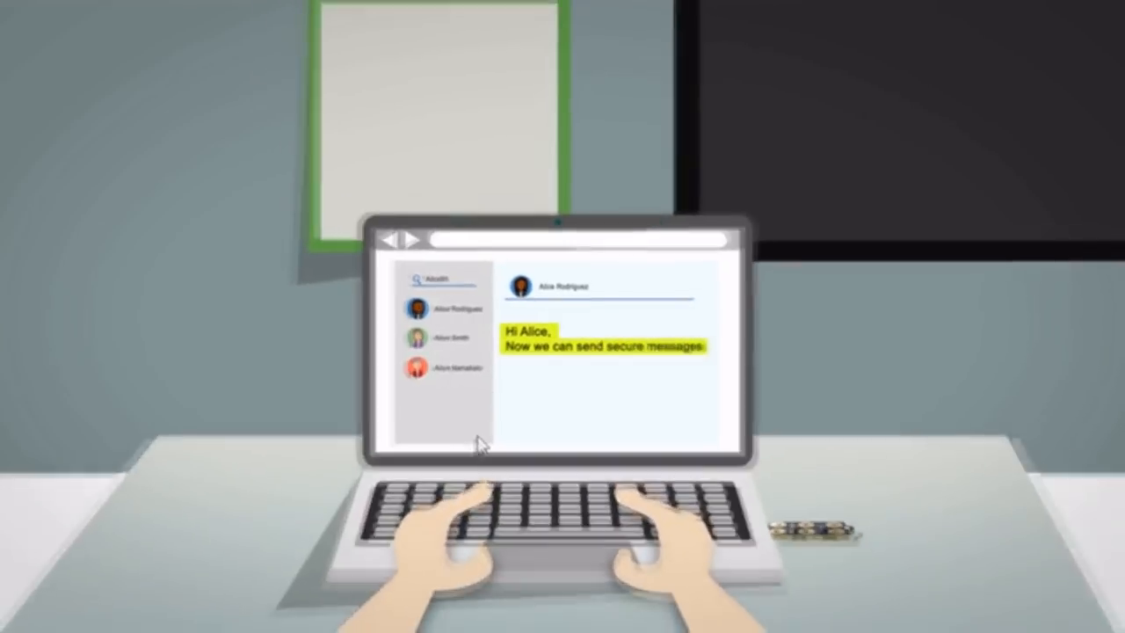